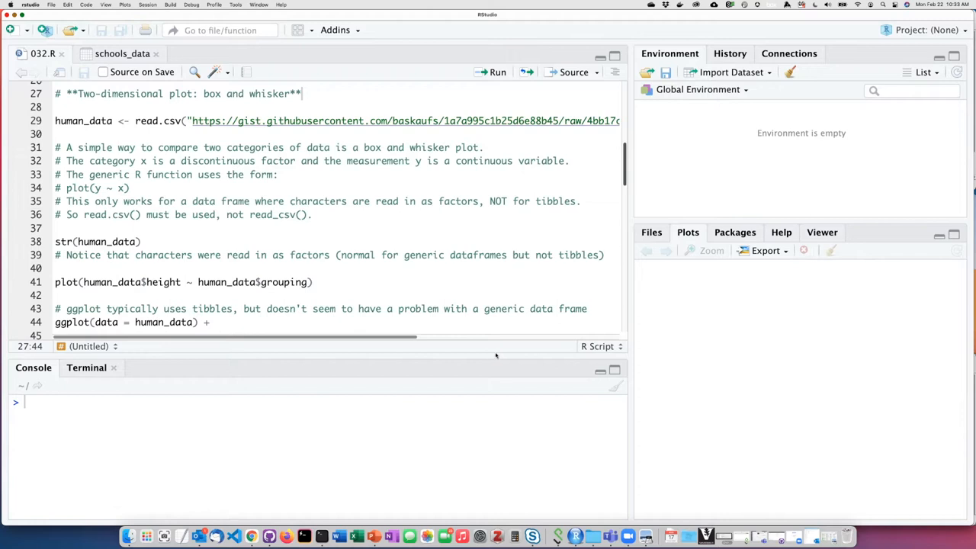
pyautogui.moveTo(416, 296)
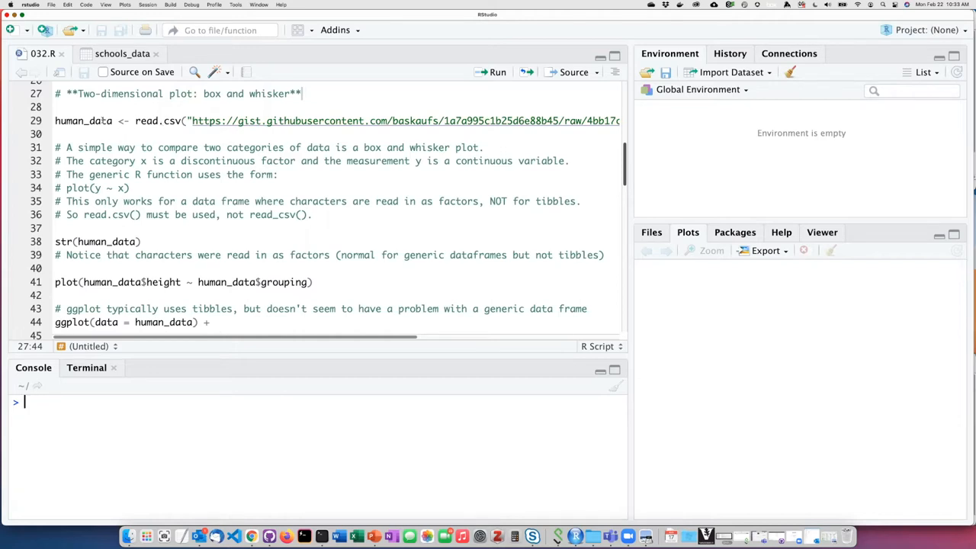
# - Load human_data with read.csv and check its structure: grouping factor with levels men and women
pyautogui.click(99, 121)
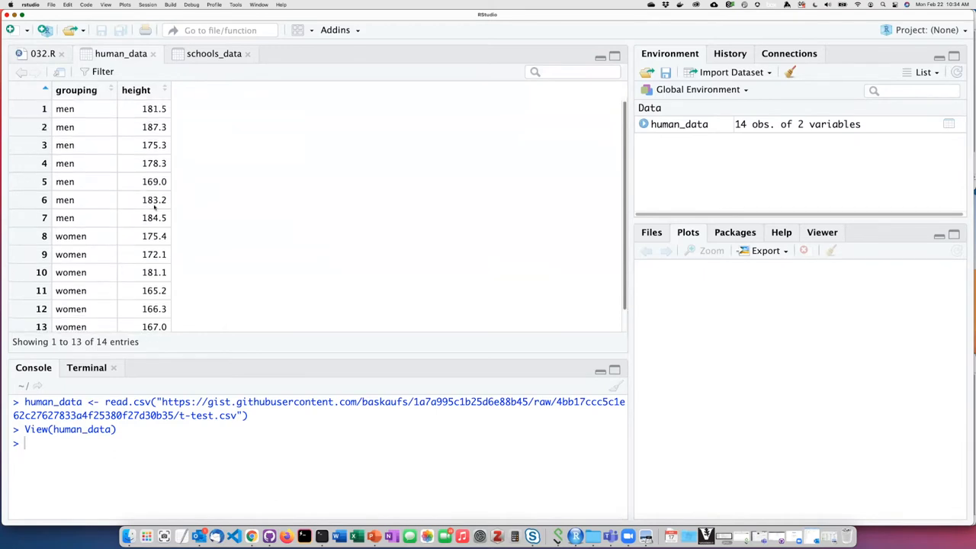
pyautogui.click(43, 53)
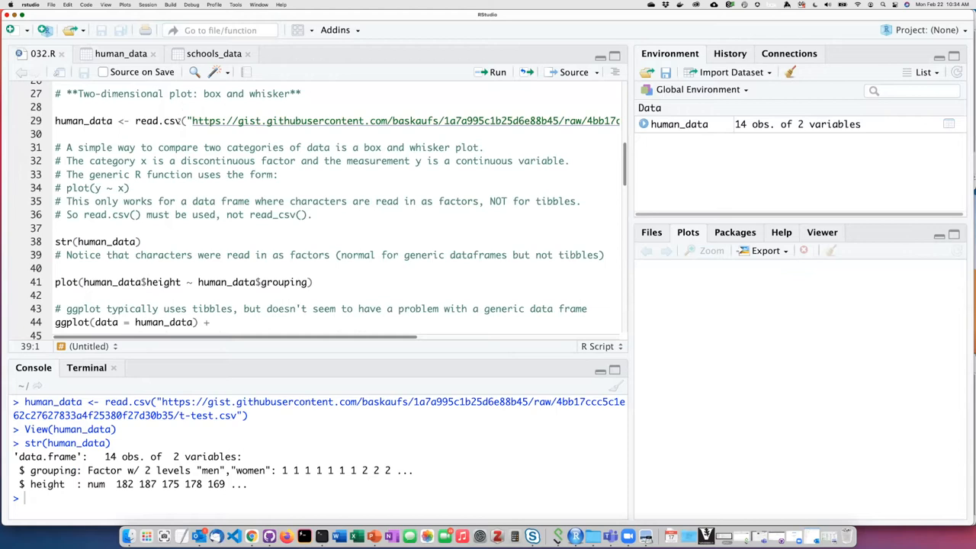
pyautogui.click(164, 121)
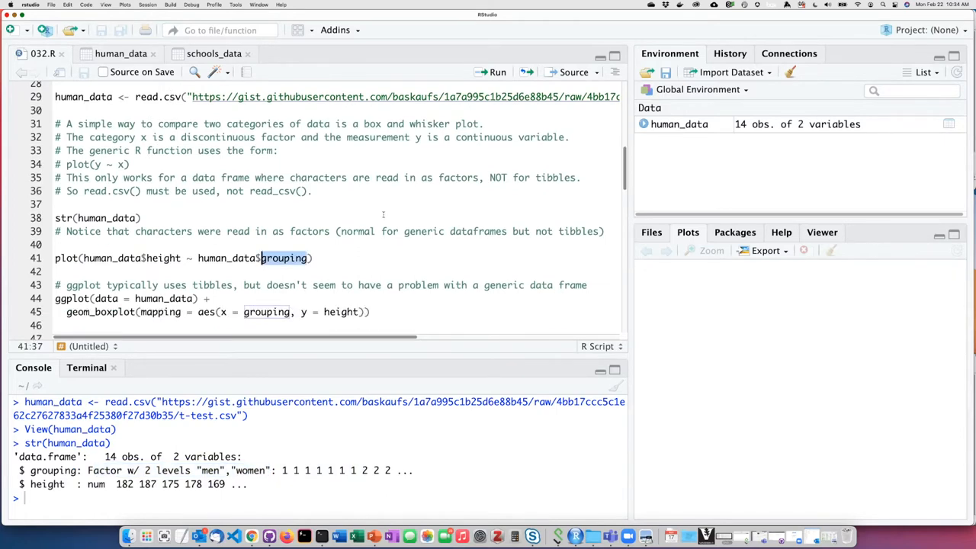
pyautogui.click(147, 218)
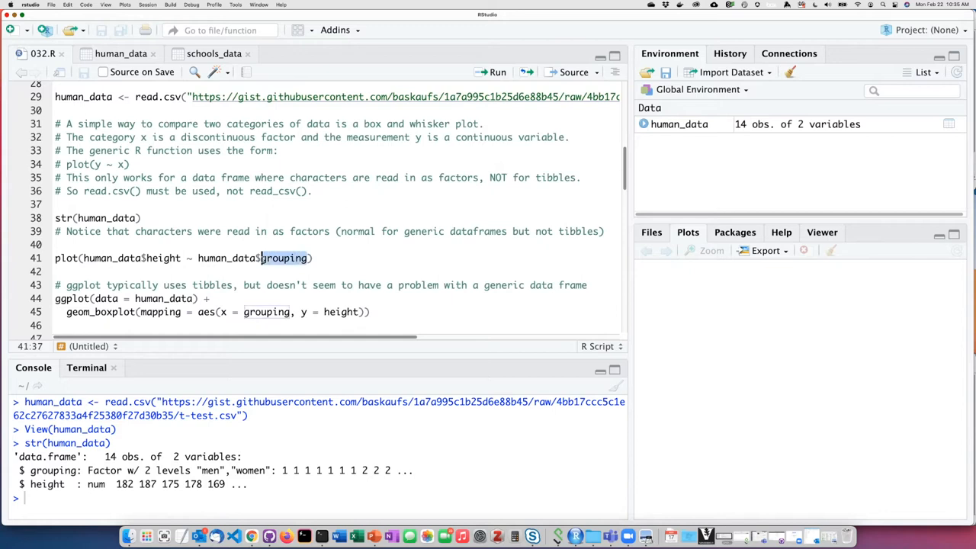
# - Draw the base-R boxplot of human_data$height by human_data$grouping for men and women
pyautogui.click(55, 244)
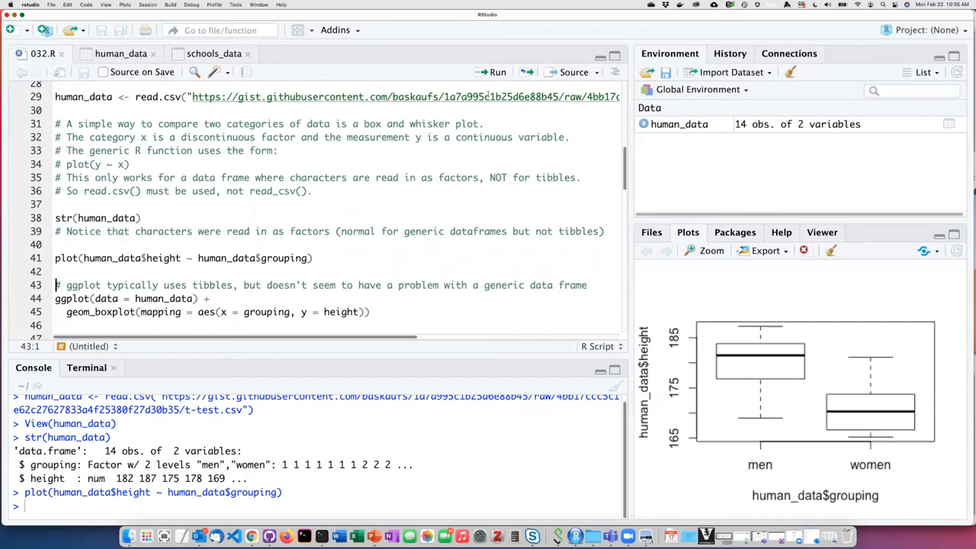
pyautogui.moveTo(735, 375)
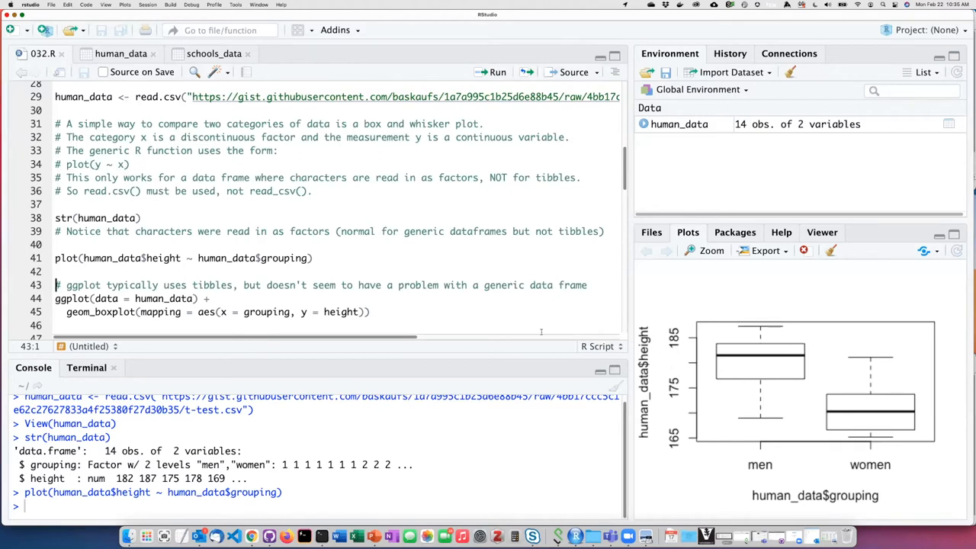
pyautogui.scroll(-3)
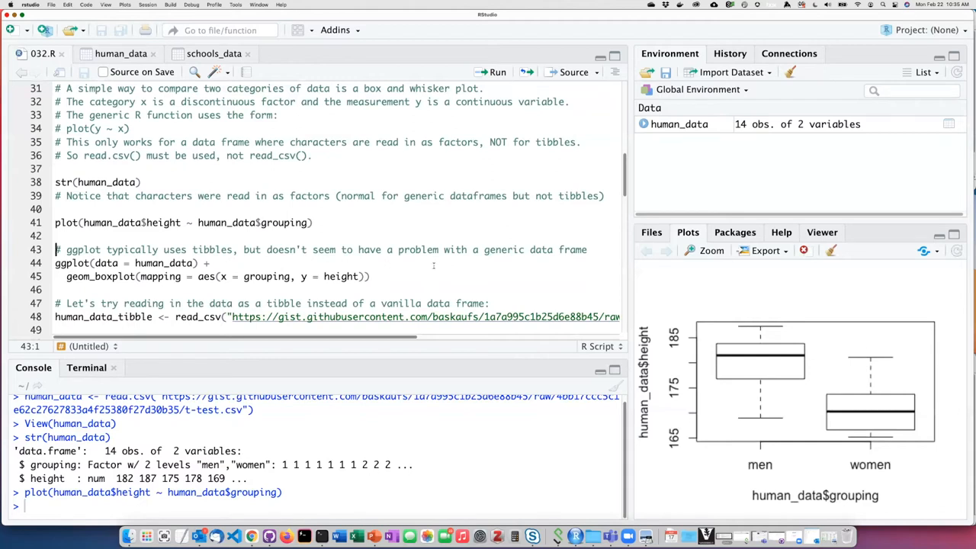
# - Draw the ggplot geom_boxplot of height by grouping from human_data, replacing the base plot
pyautogui.scroll(-3)
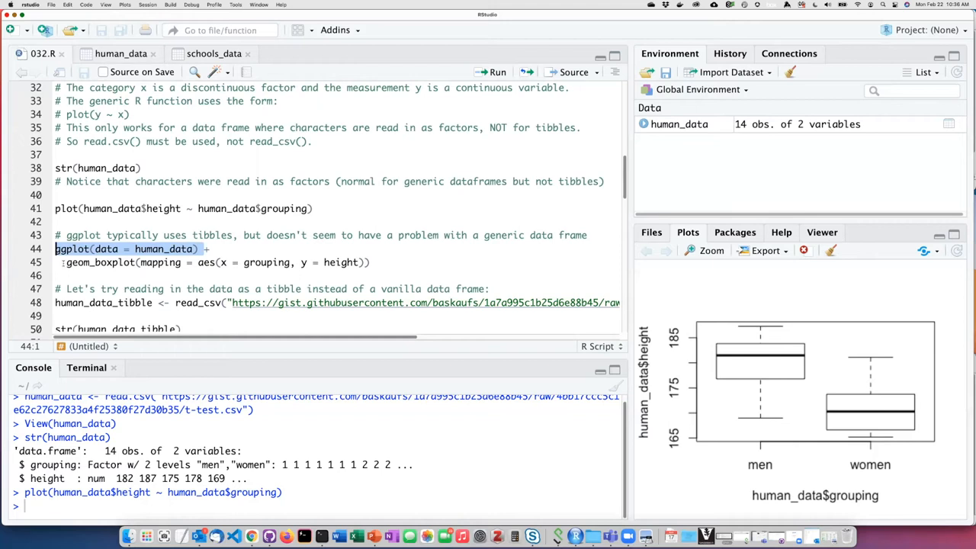
pyautogui.click(134, 262)
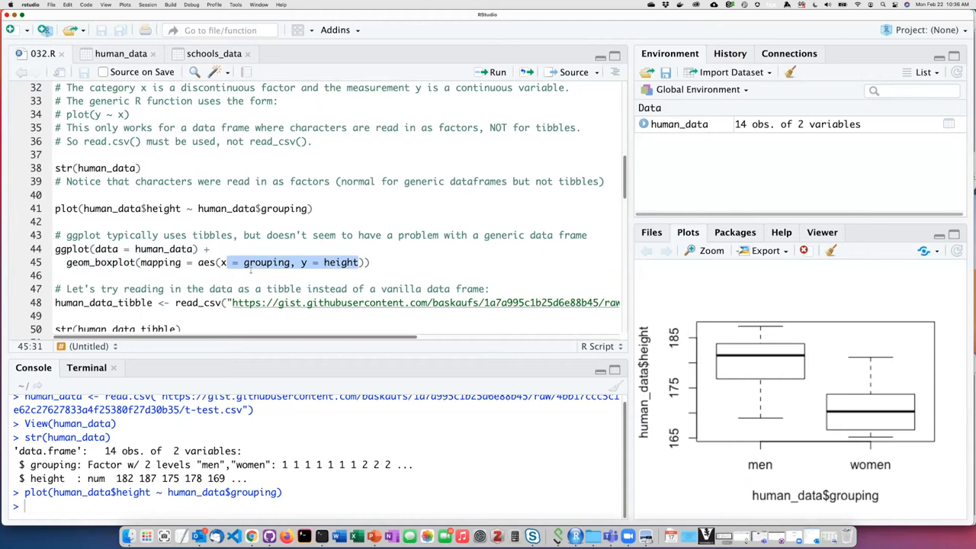
pyautogui.click(358, 263)
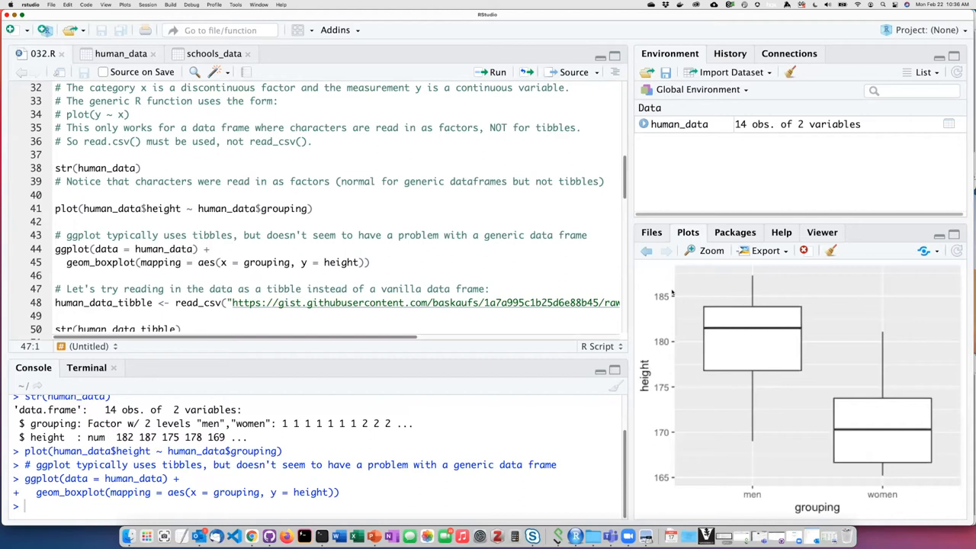
pyautogui.click(647, 250)
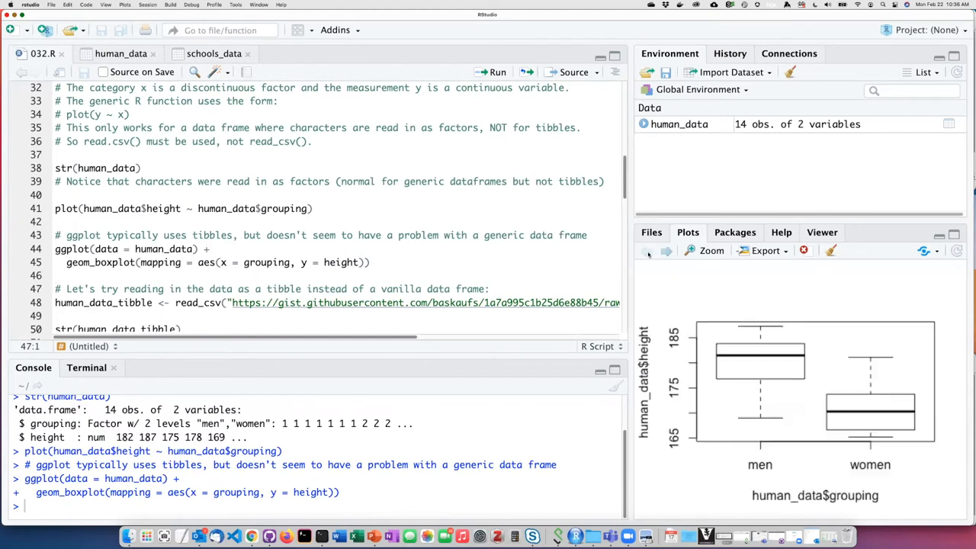
pyautogui.click(665, 250)
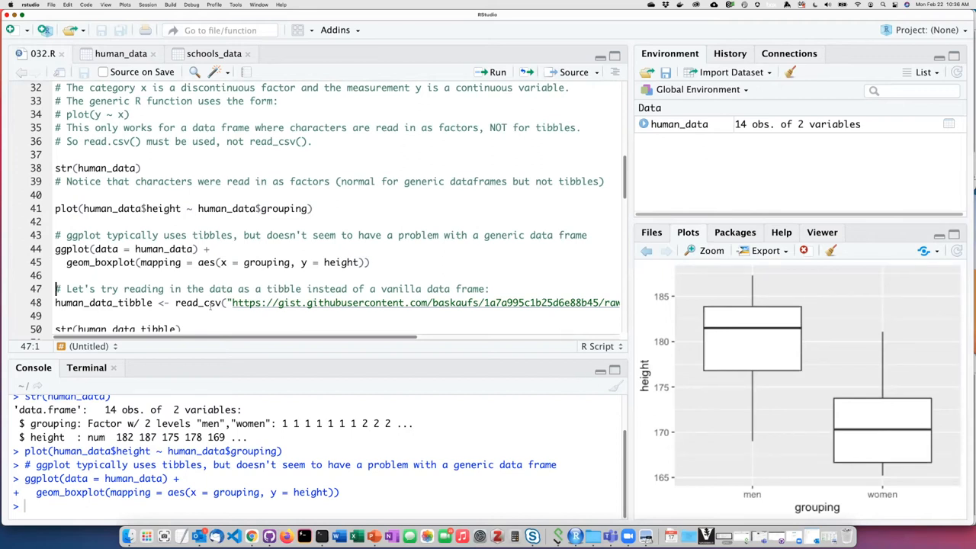
pyautogui.click(198, 302)
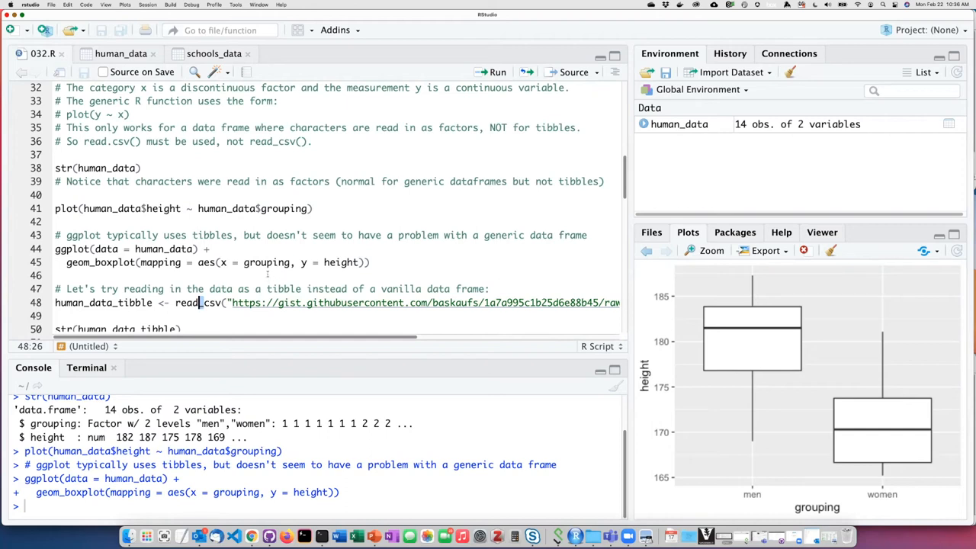
# - Load human_data_tibble with read_csv and check its structure: grouping is character, not factor
pyautogui.scroll(-3)
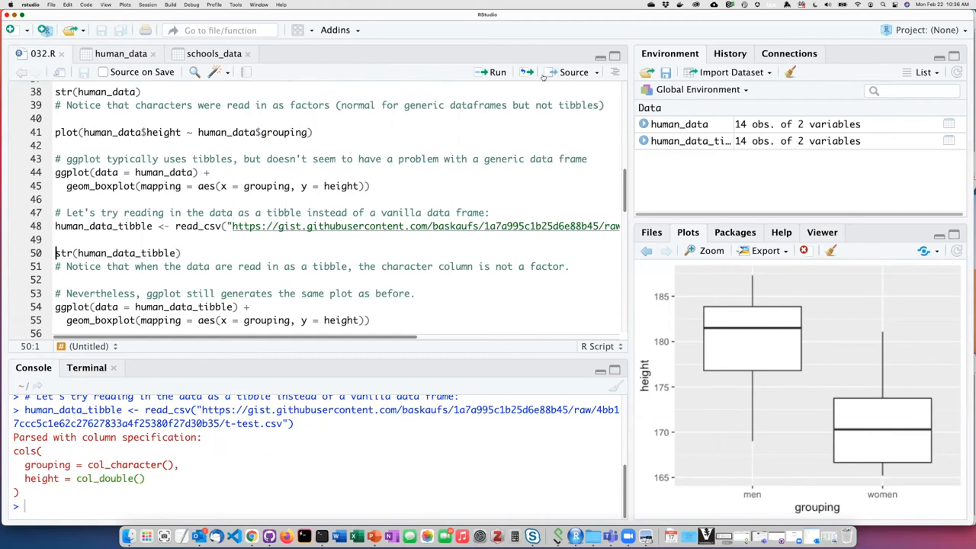
pyautogui.click(497, 72)
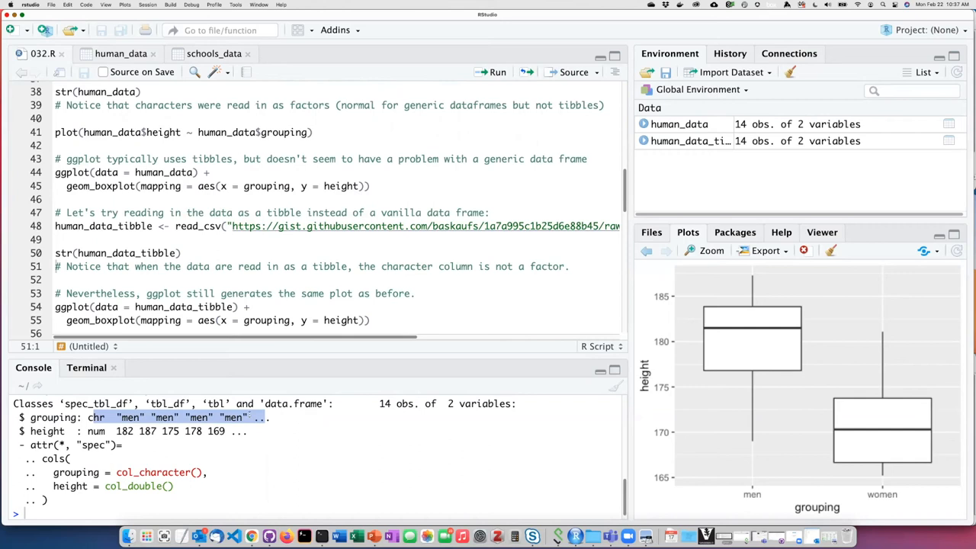
pyautogui.scroll(-3)
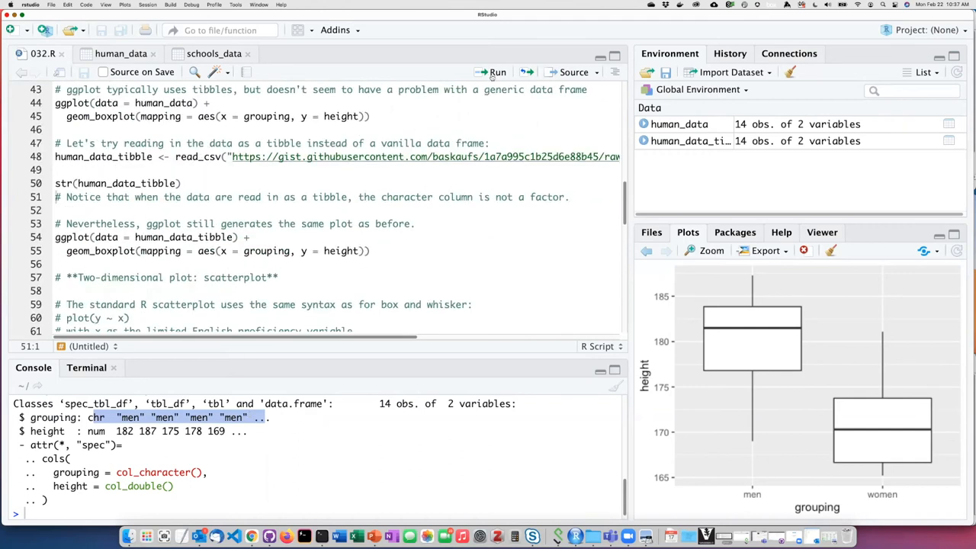
# - Redraw the ggplot boxplot from human_data_tibble and highlight human_data in the earlier ggplot call
pyautogui.click(498, 72)
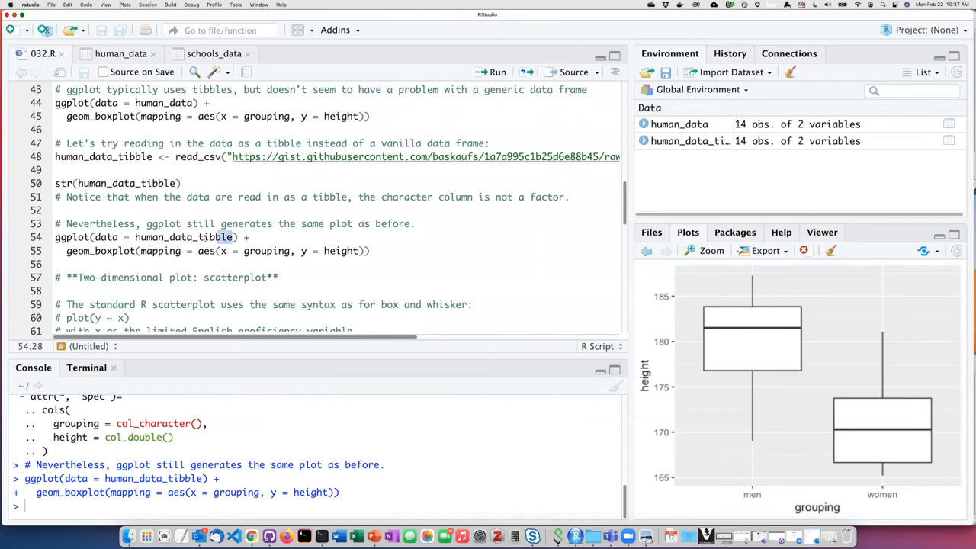
pyautogui.doubleClick(183, 238)
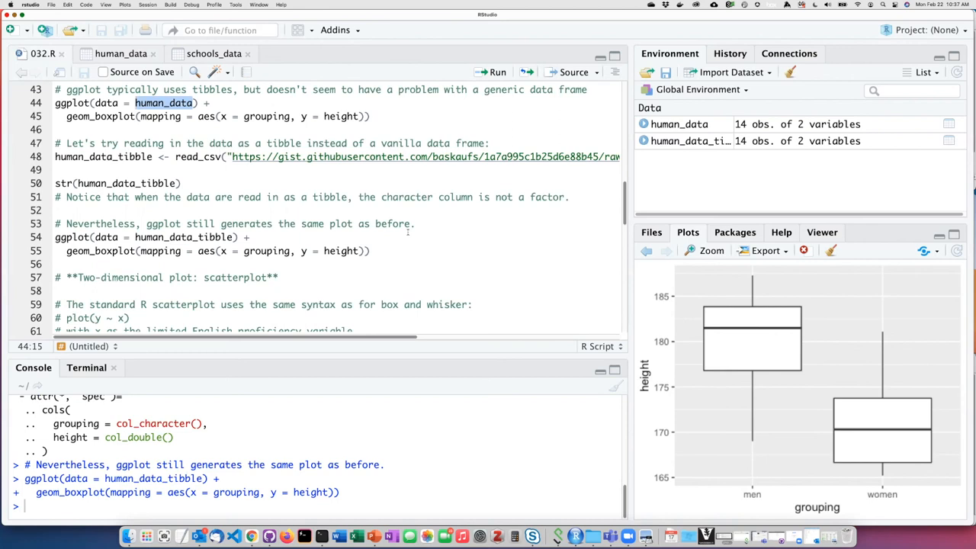
pyautogui.scroll(3)
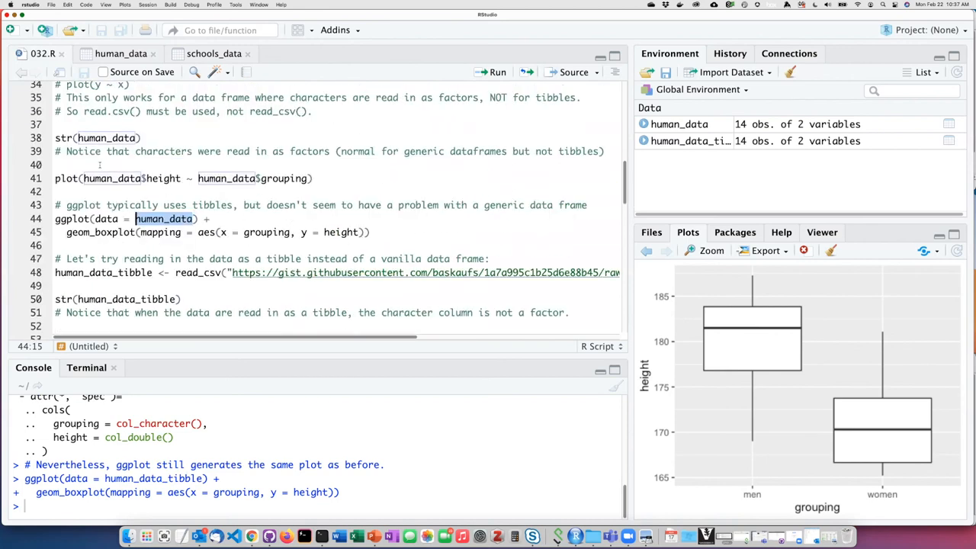
pyautogui.scroll(3)
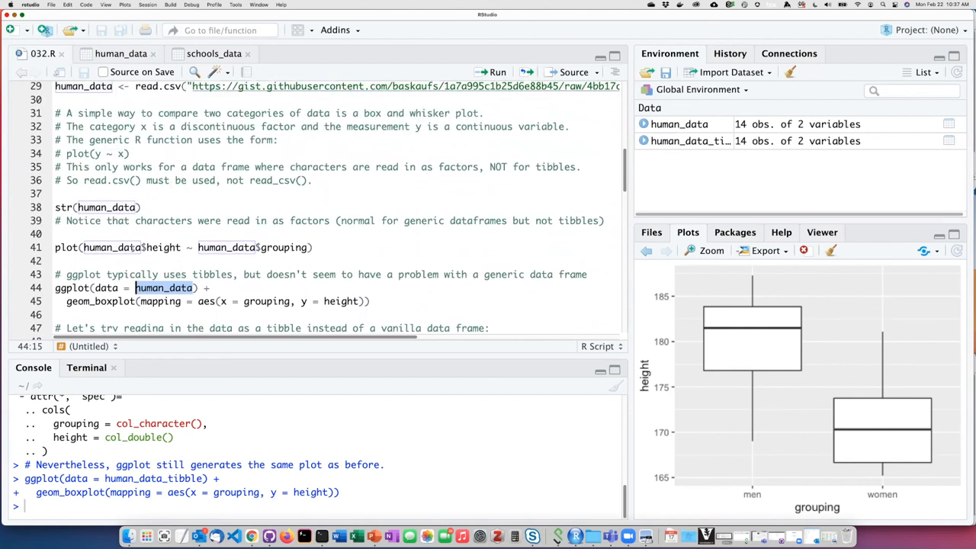
pyautogui.click(80, 247)
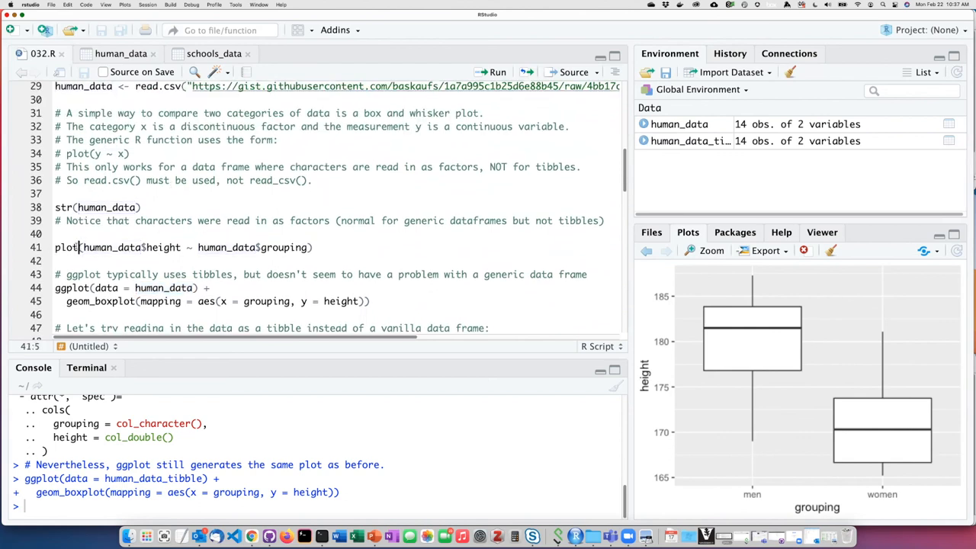